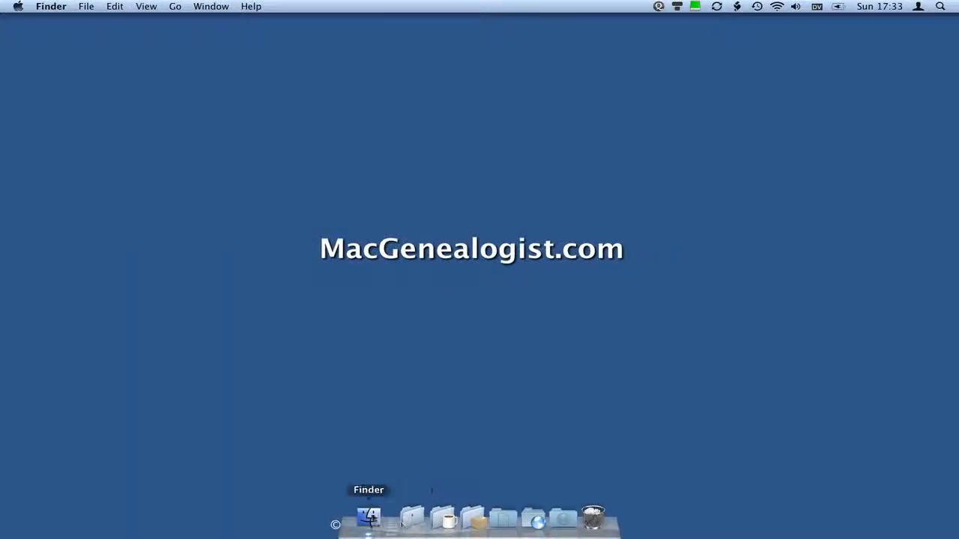
Navigate Finder to My Family History > Surnames > Roan to see the family members' folders
left_click(369, 521)
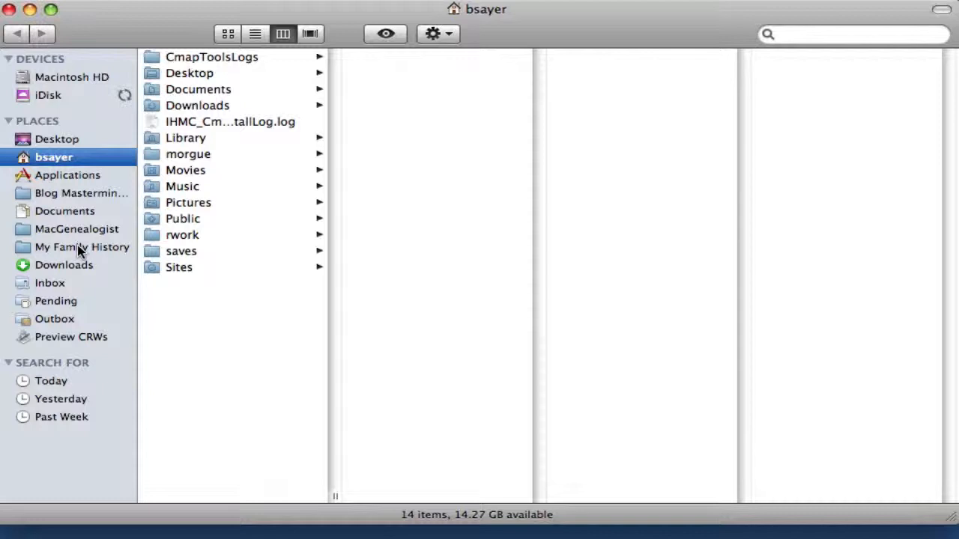
left_click(82, 246)
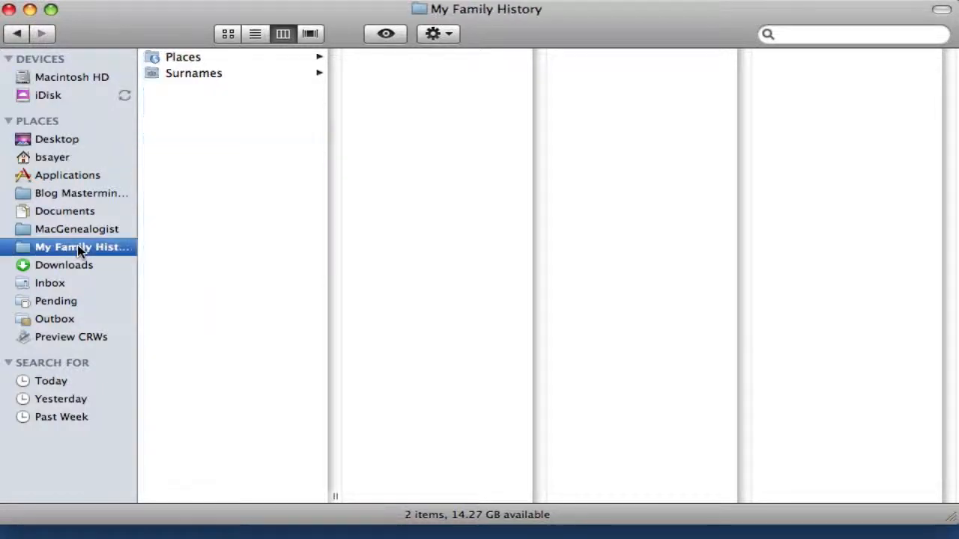
left_click(193, 72)
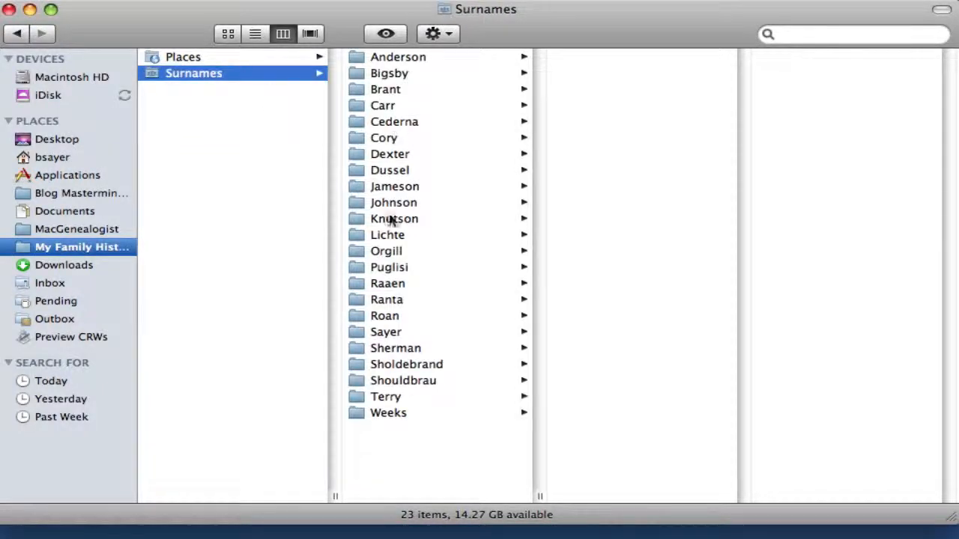
mouse_move(390, 320)
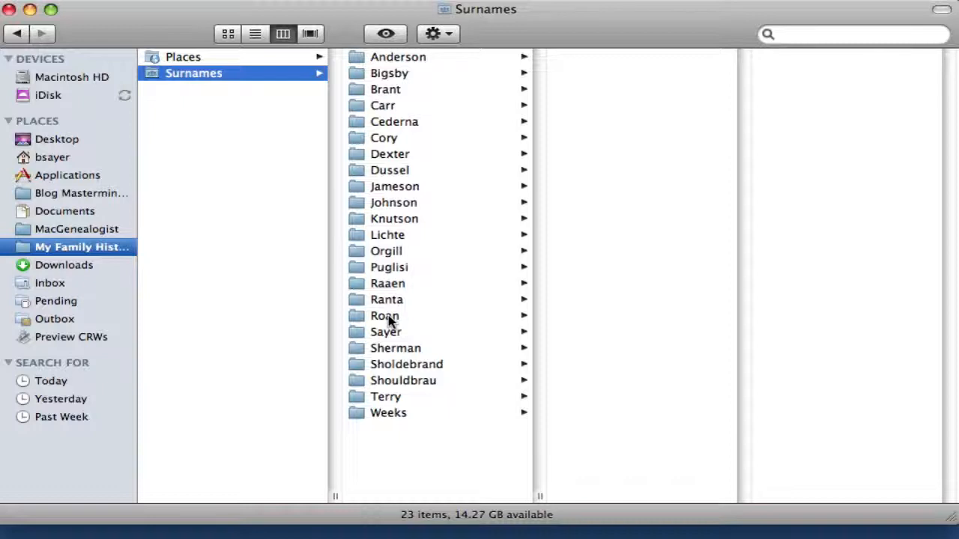
left_click(384, 314)
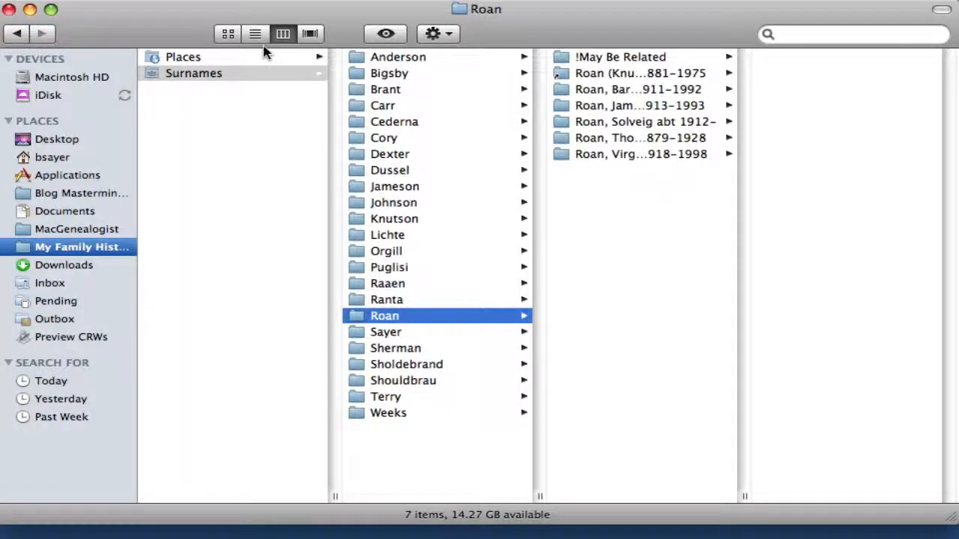
left_click(254, 33)
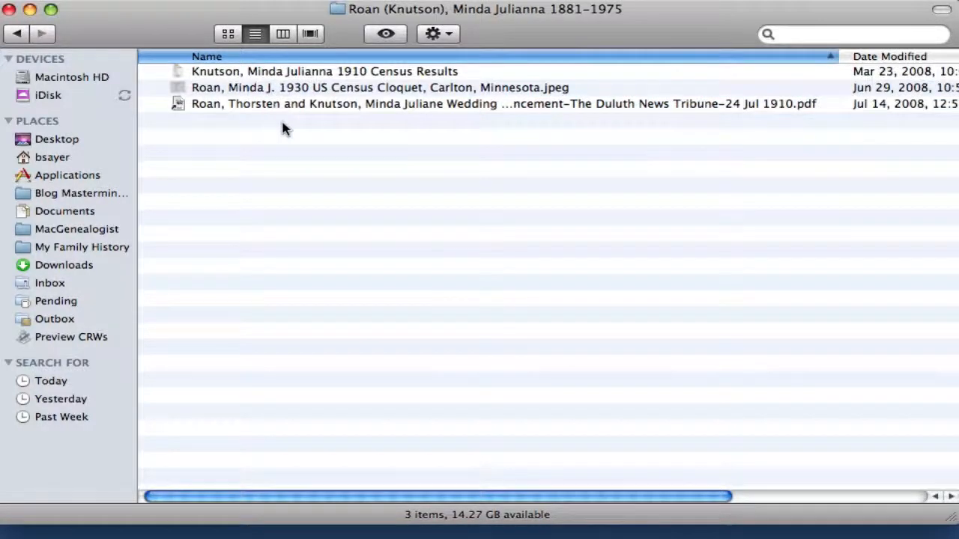
mouse_move(279, 92)
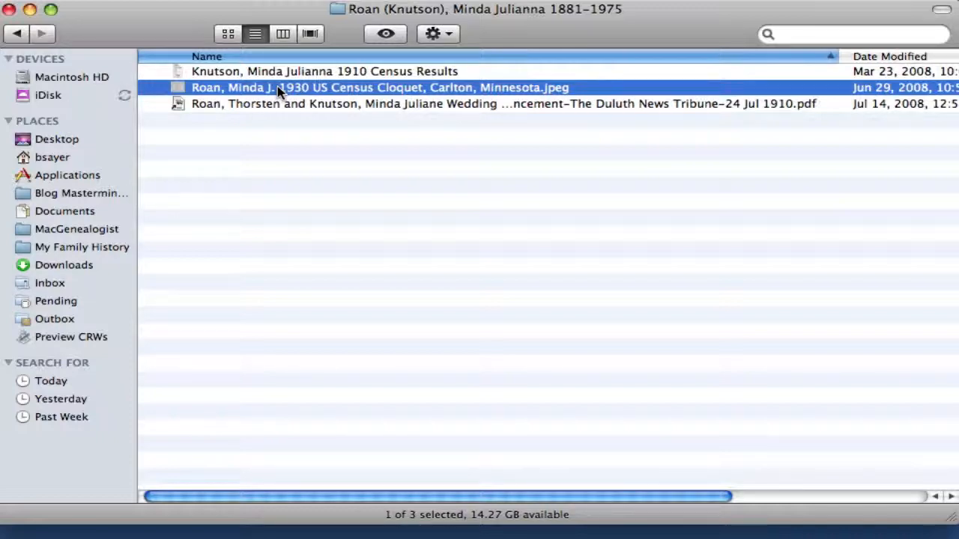
double_click(372, 87)
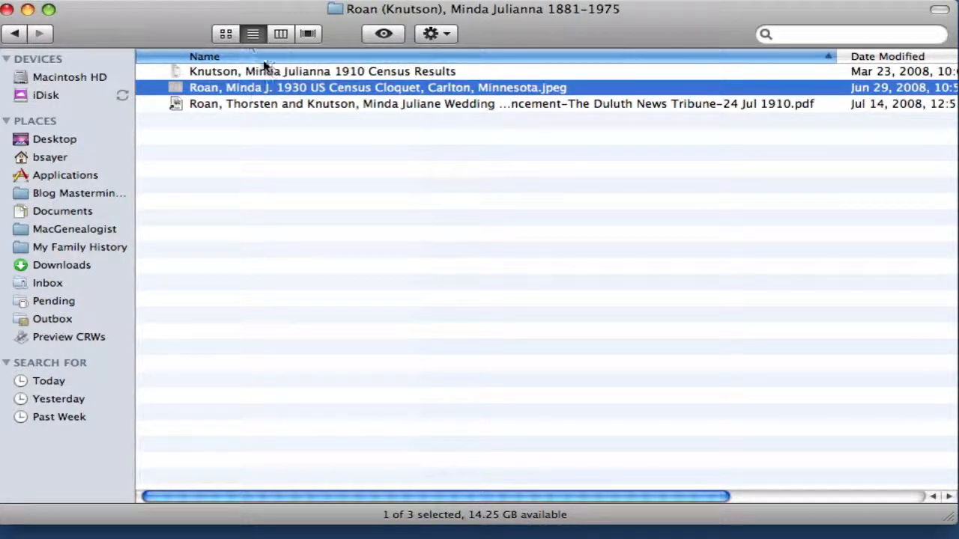
left_click(279, 33)
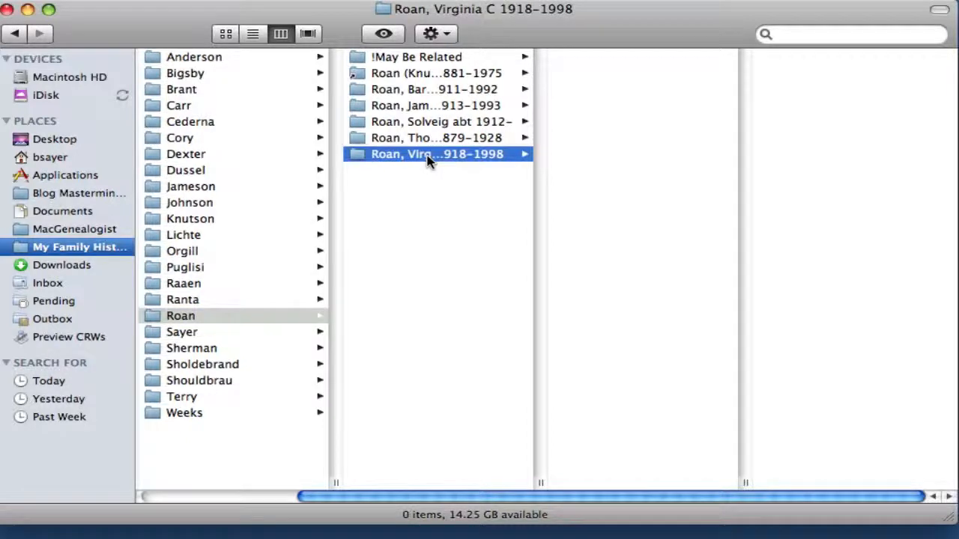
left_click(429, 105)
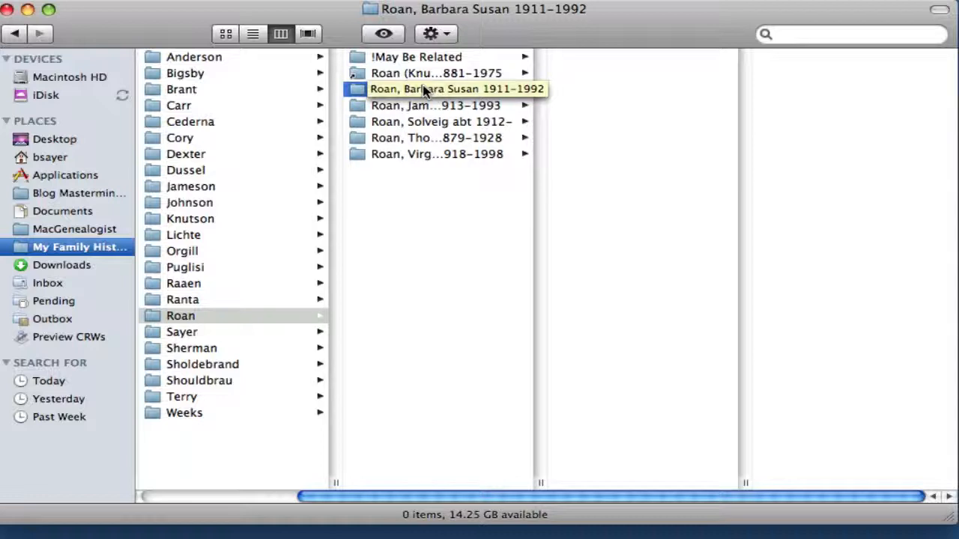
mouse_move(423, 72)
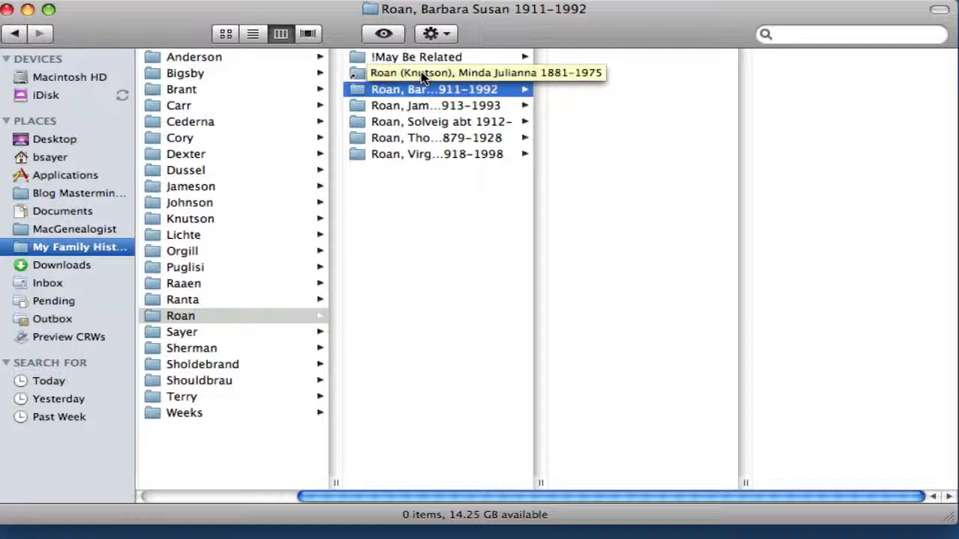
left_click(470, 72)
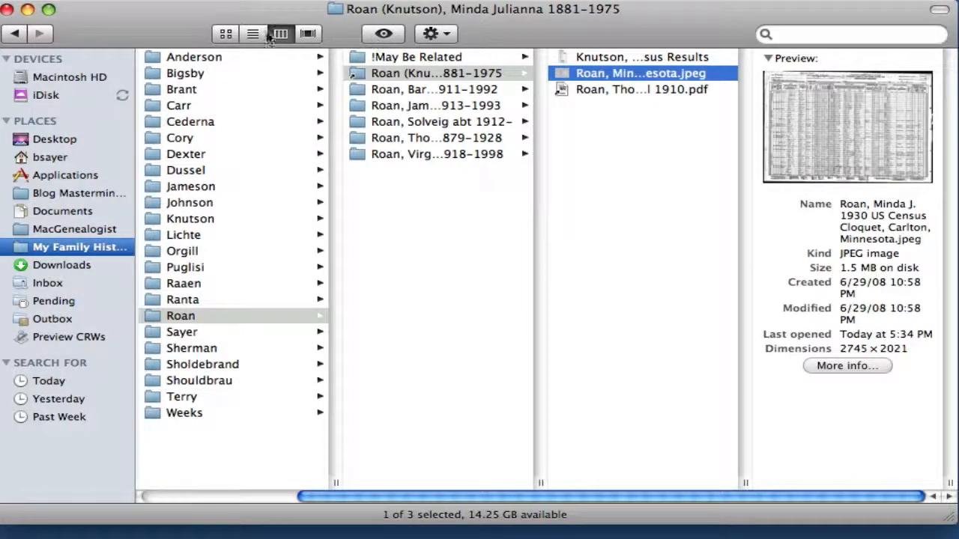
left_click(253, 33)
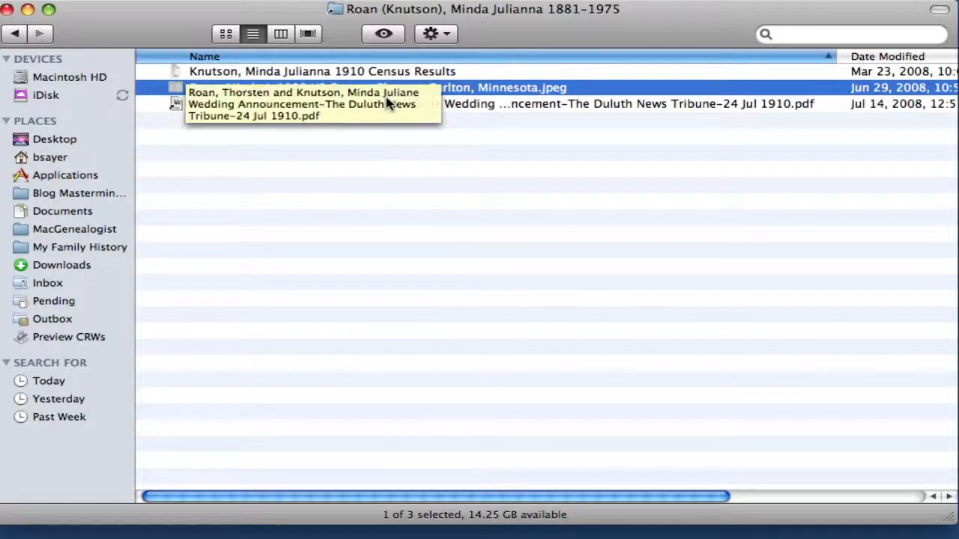
mouse_move(566, 111)
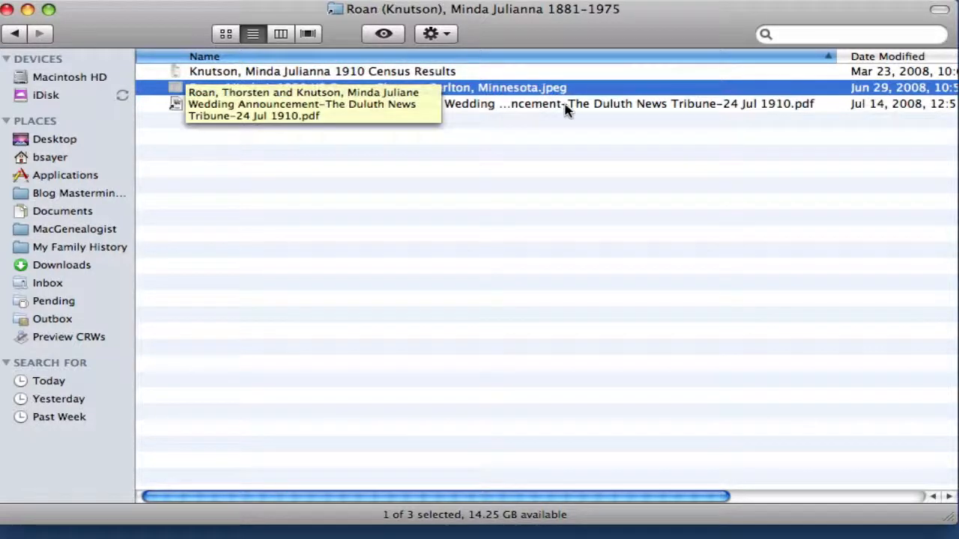
mouse_move(535, 267)
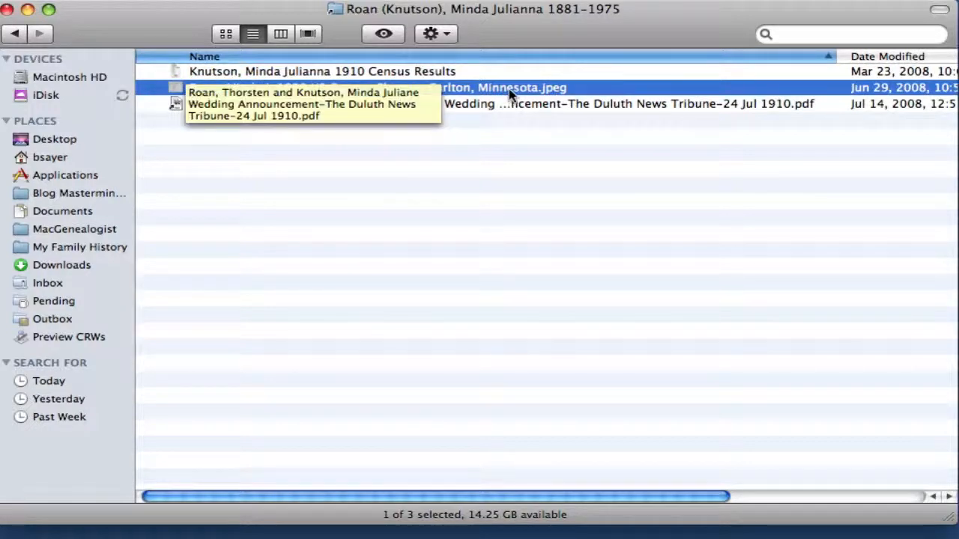
mouse_move(422, 147)
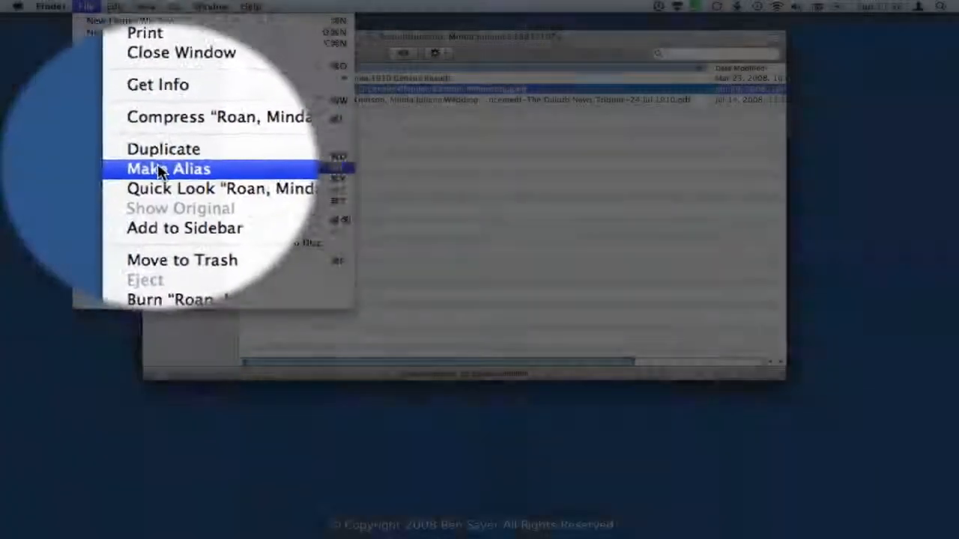
left_click(168, 167)
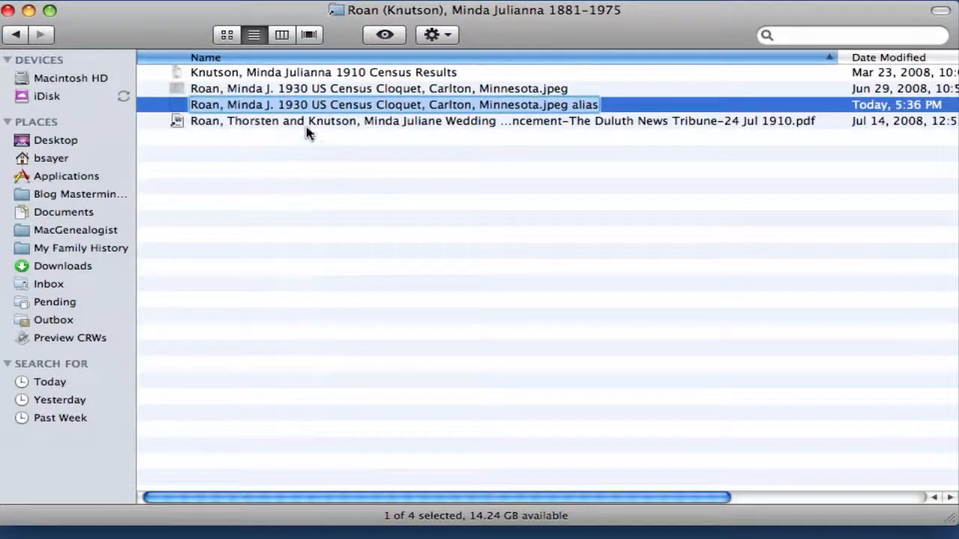
mouse_move(578, 113)
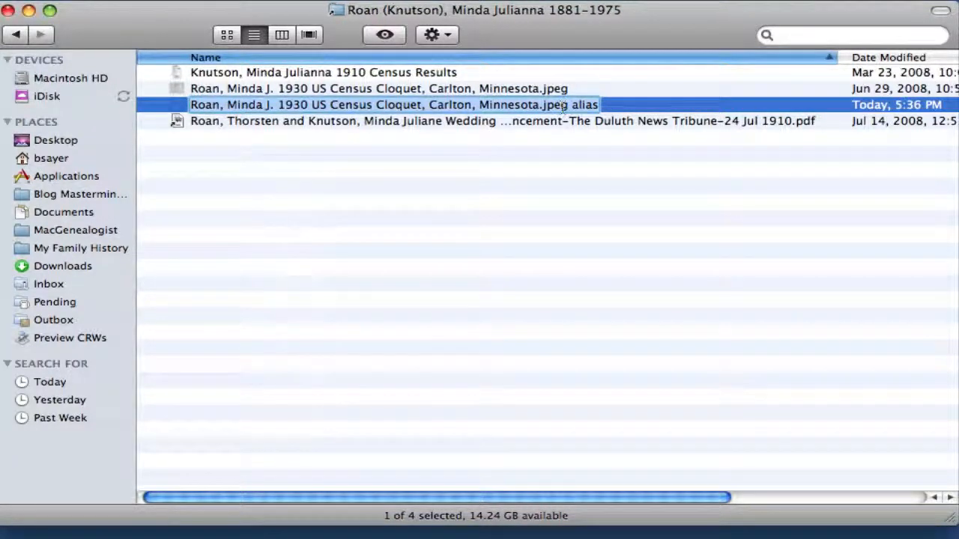
mouse_move(386, 104)
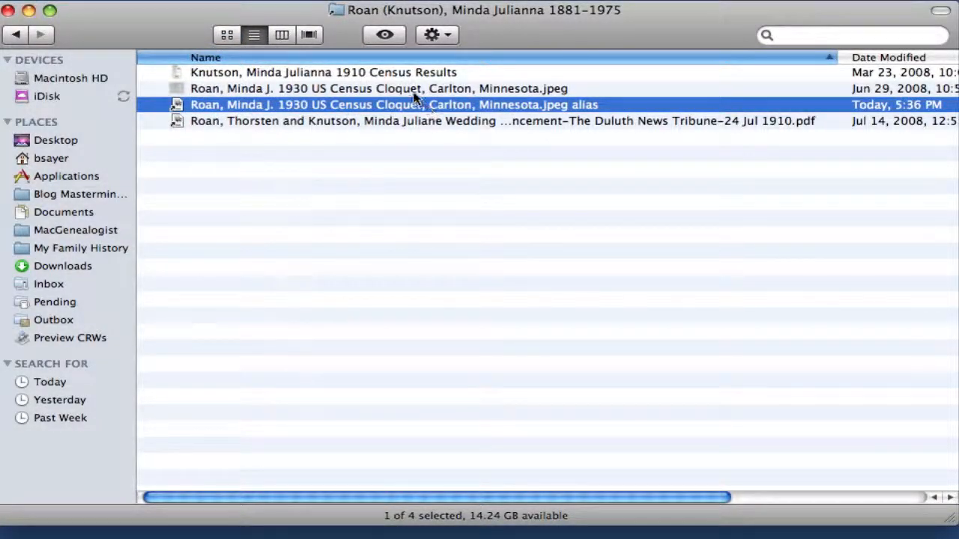
Make two more aliases of the original census JPEG, giving alias 2 and alias 3
left_click(377, 88)
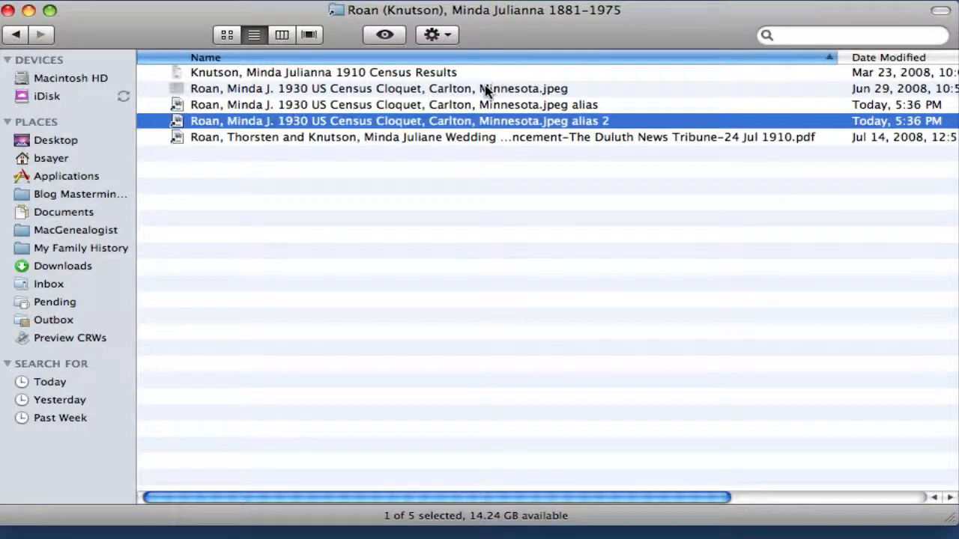
left_click(378, 88)
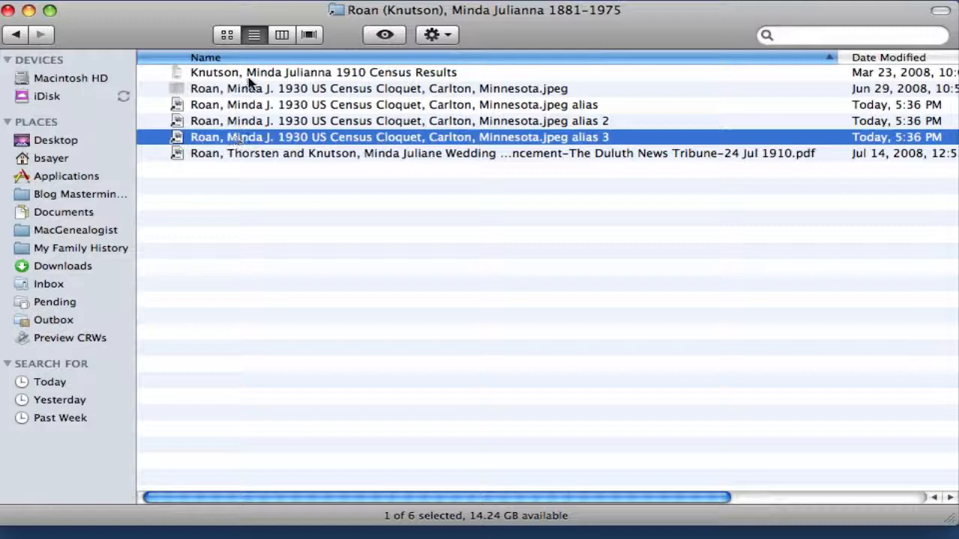
mouse_move(279, 59)
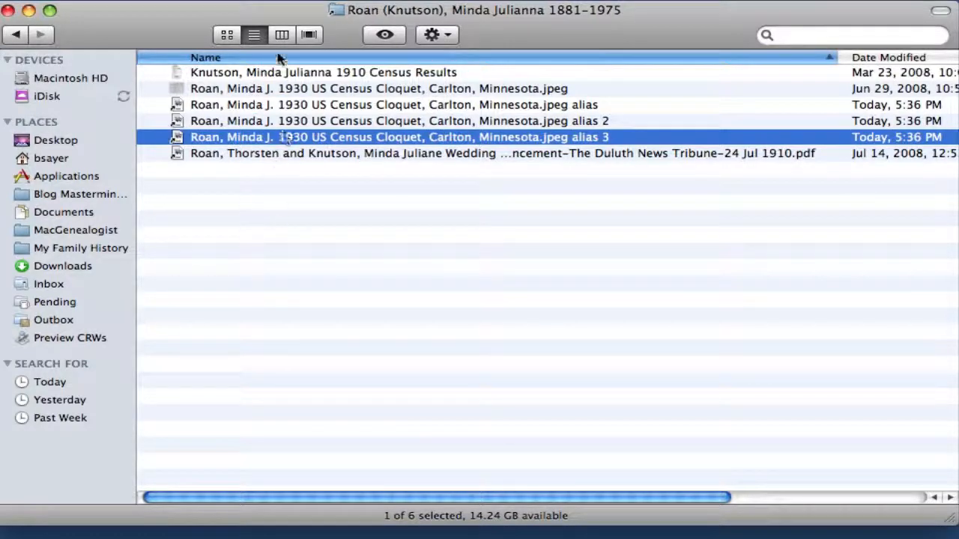
left_click(282, 34)
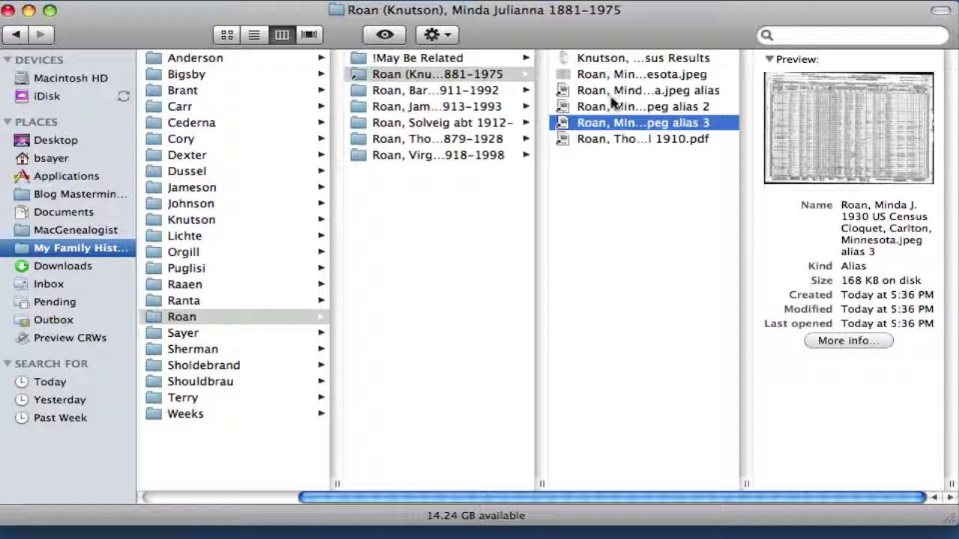
left_click(641, 90)
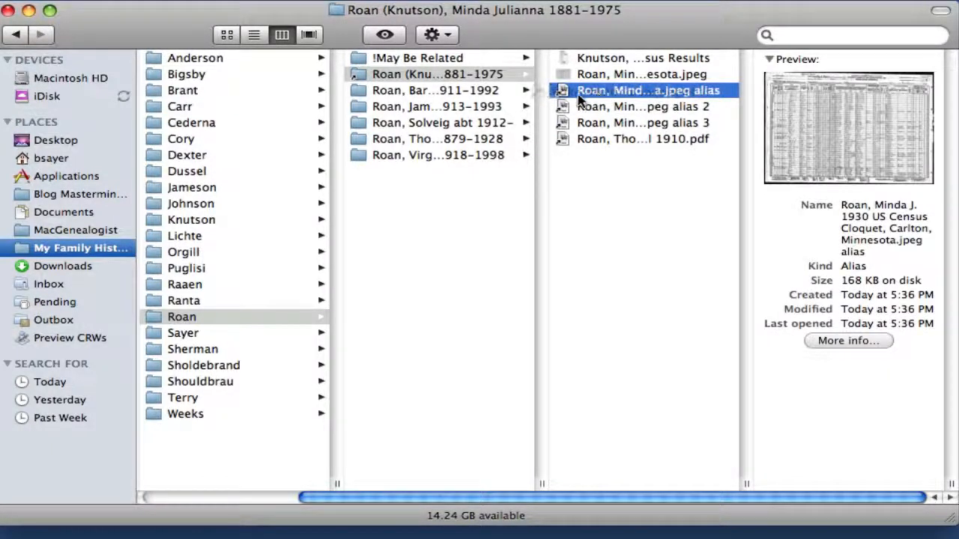
left_click(437, 90)
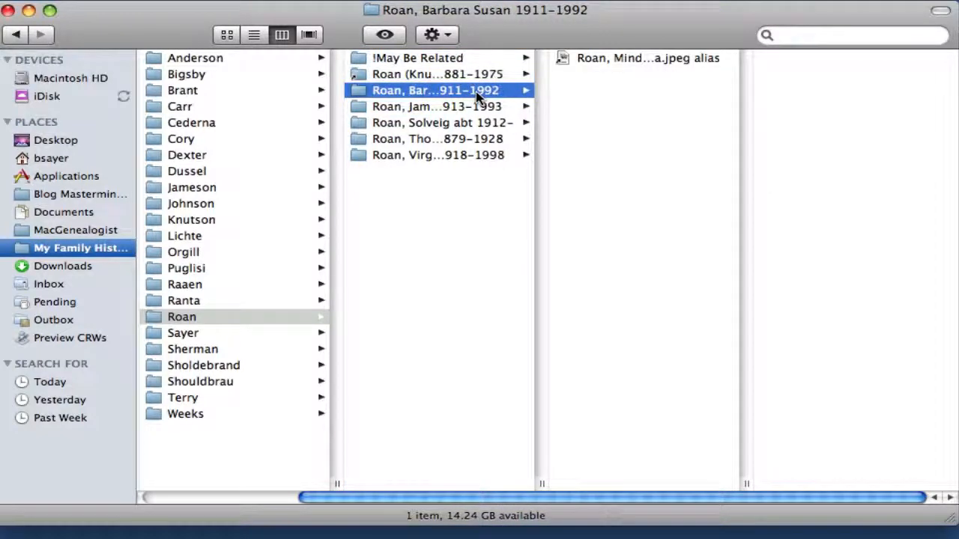
left_click(429, 74)
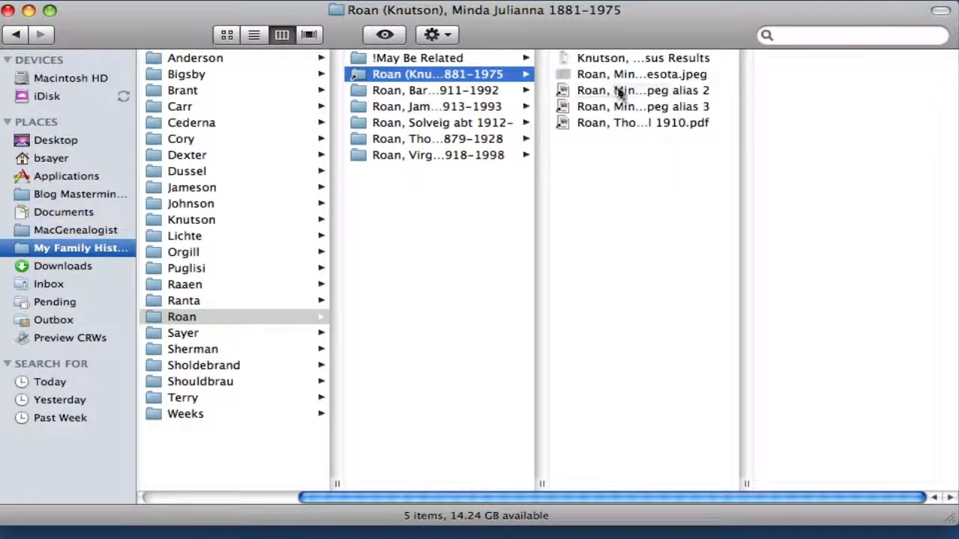
left_click(642, 90)
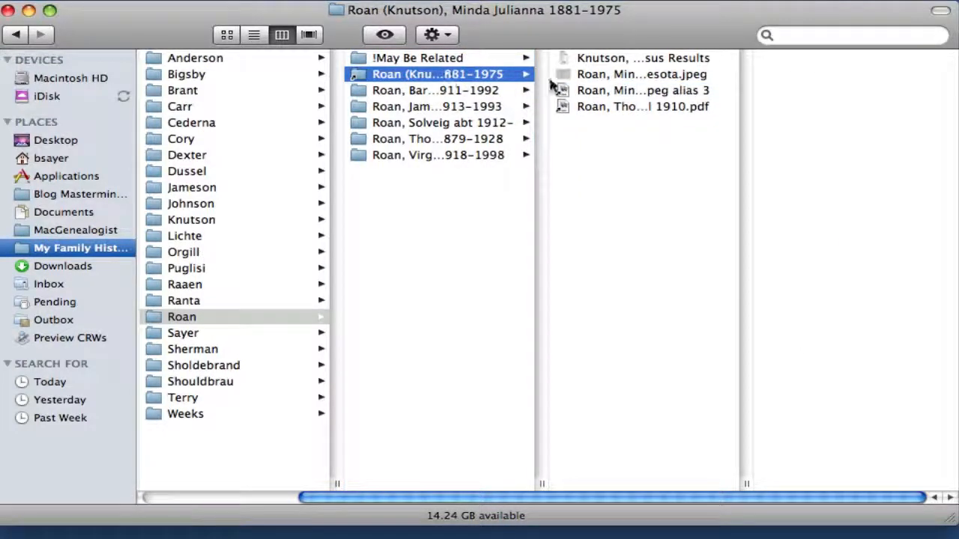
mouse_move(487, 78)
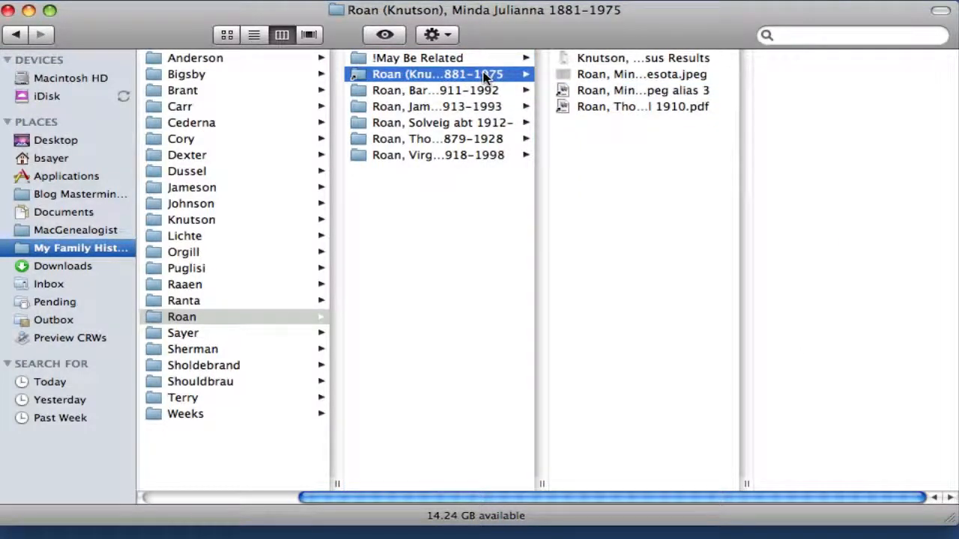
left_click(639, 90)
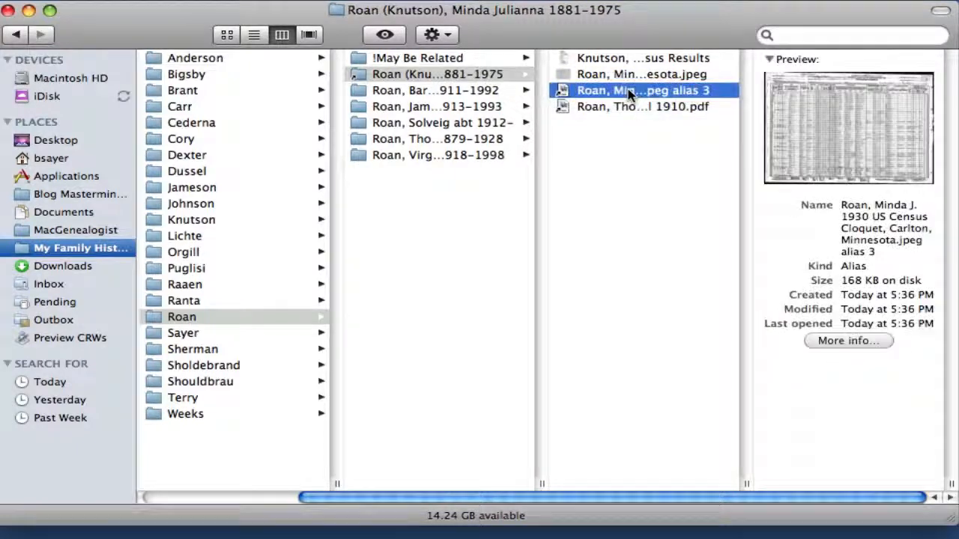
left_click(437, 155)
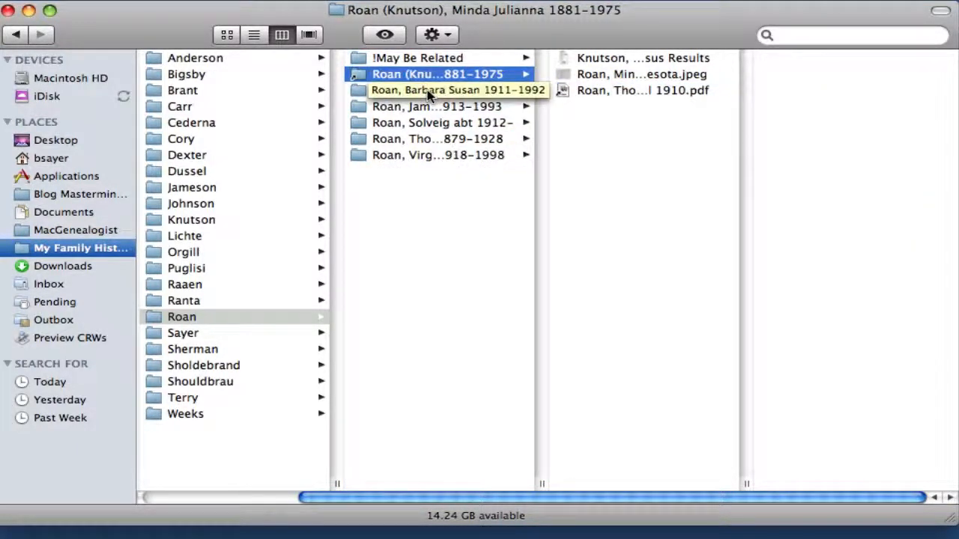
left_click(435, 90)
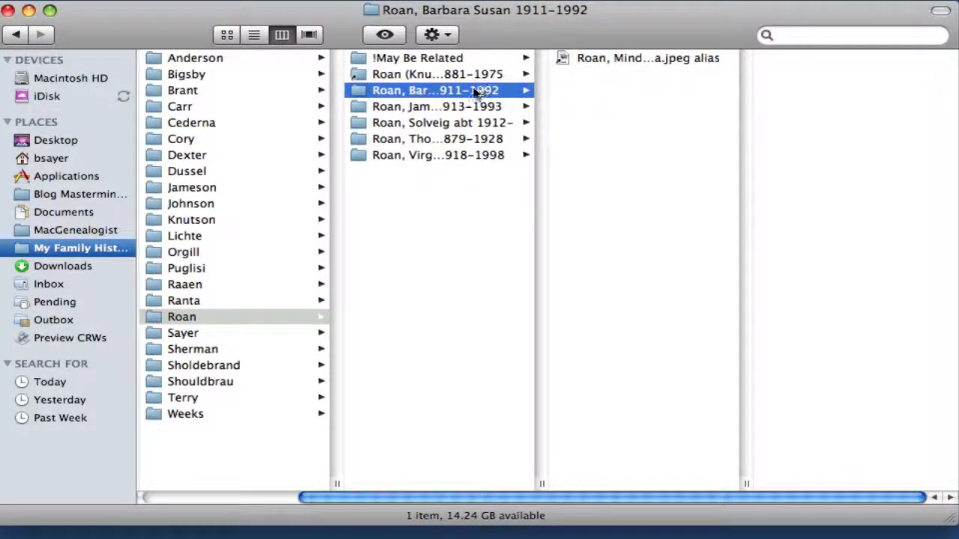
mouse_move(464, 119)
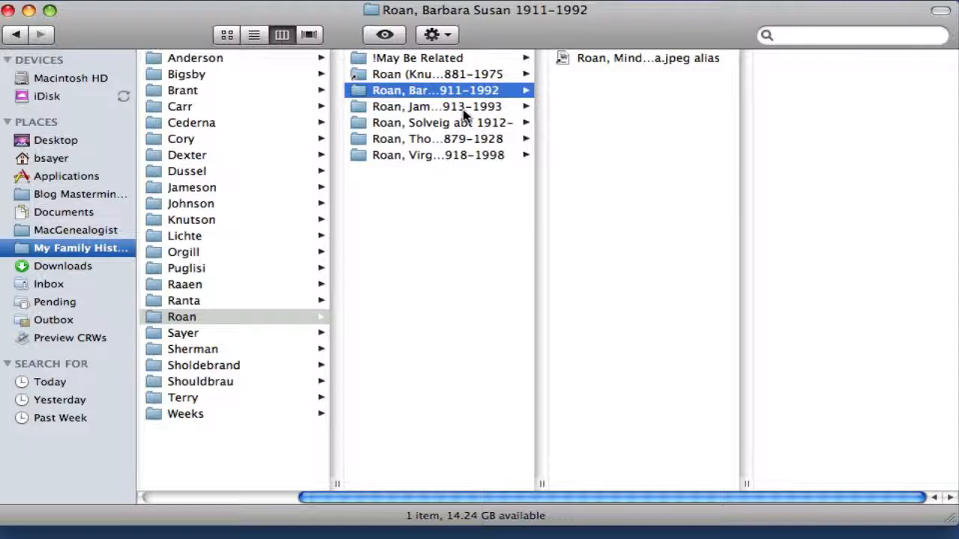
left_click(437, 154)
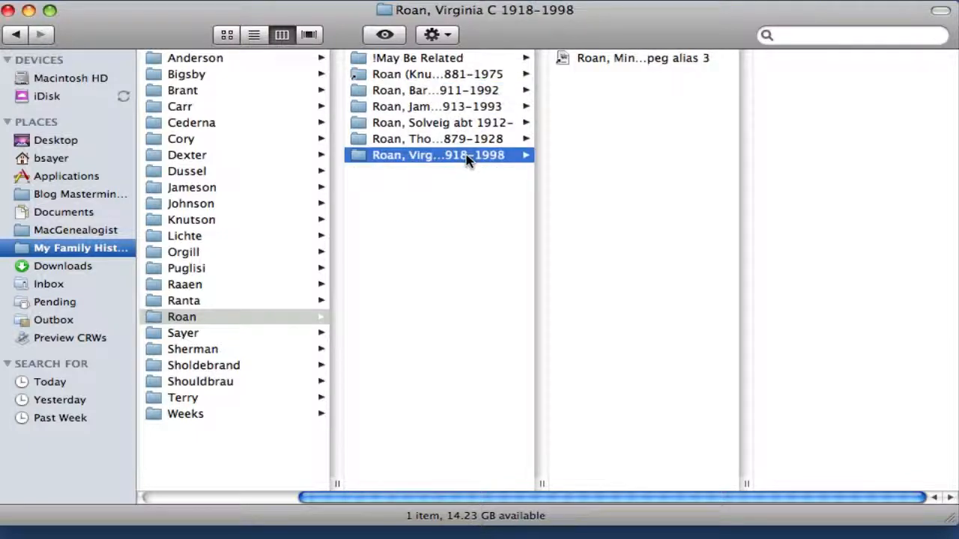
left_click(434, 90)
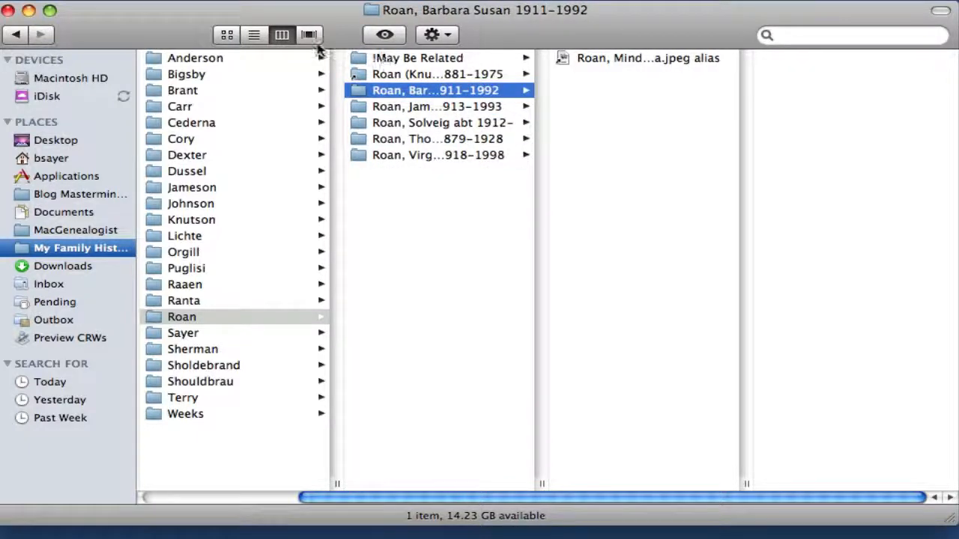
left_click(255, 34)
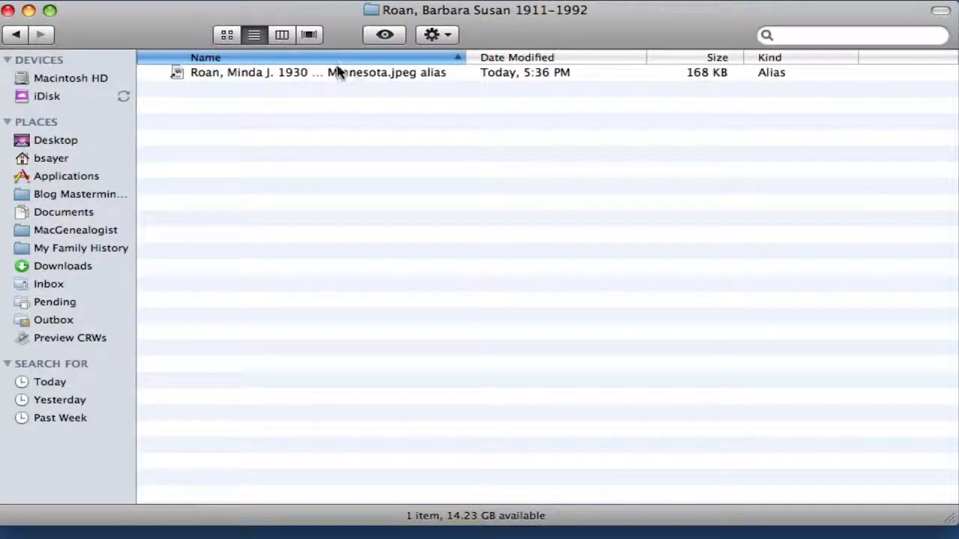
left_click(312, 71)
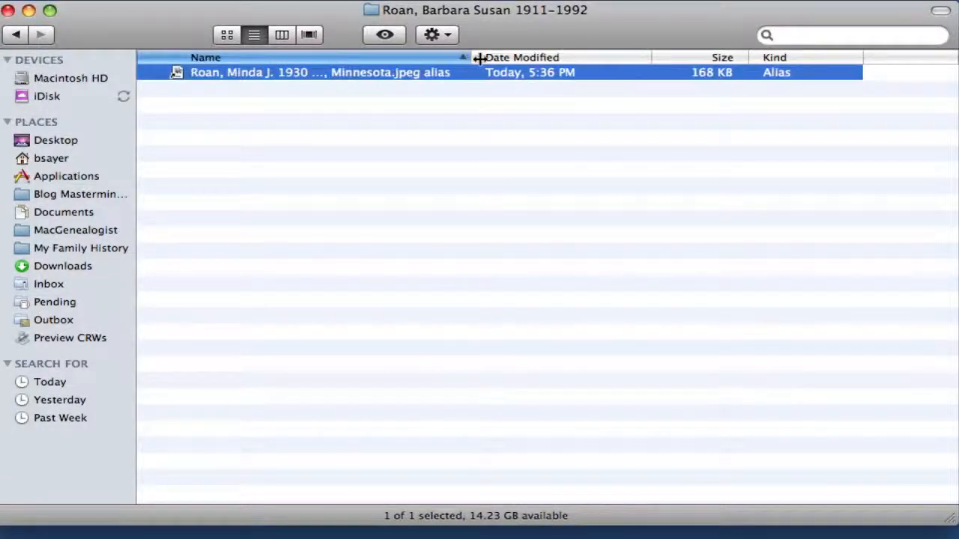
left_click_drag(476, 57, 625, 72)
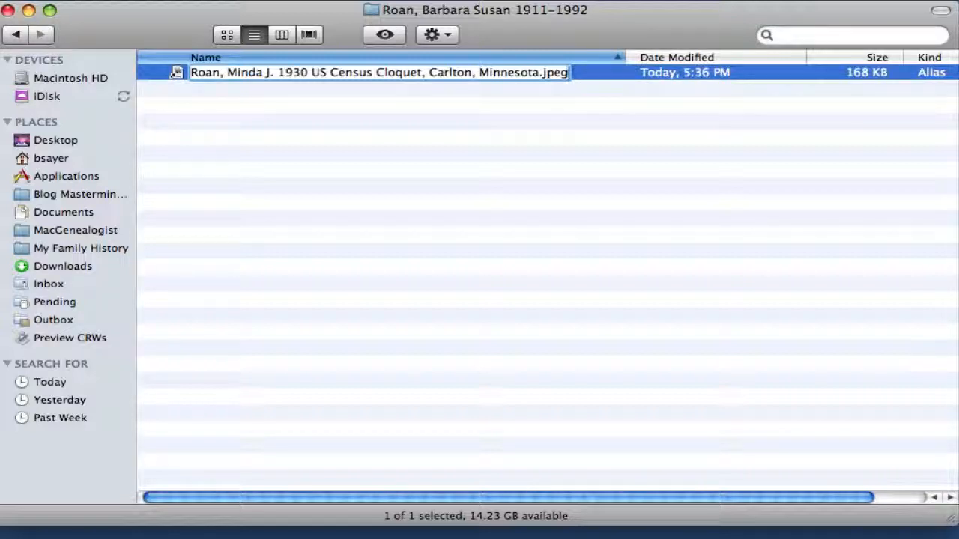
key("Return")
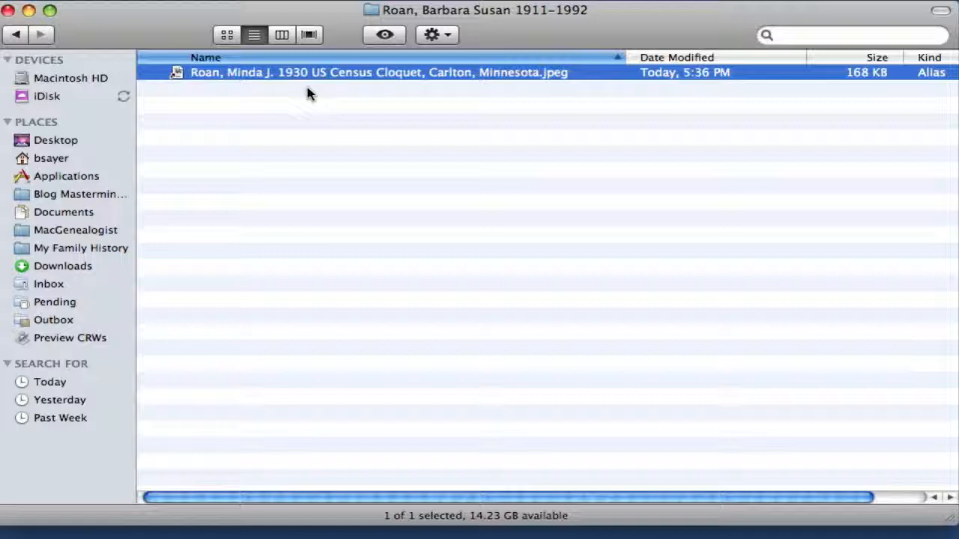
left_click(372, 72)
type("B")
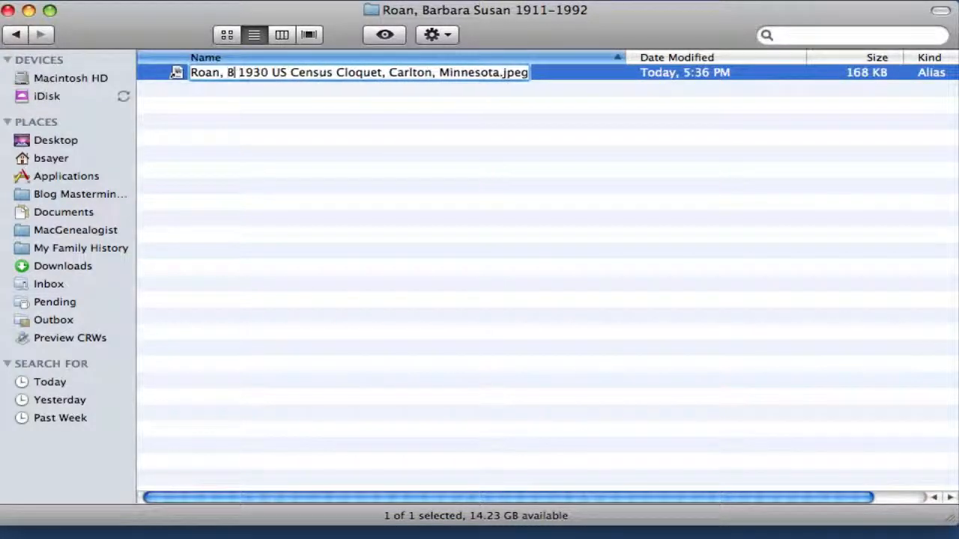
type("arbara S")
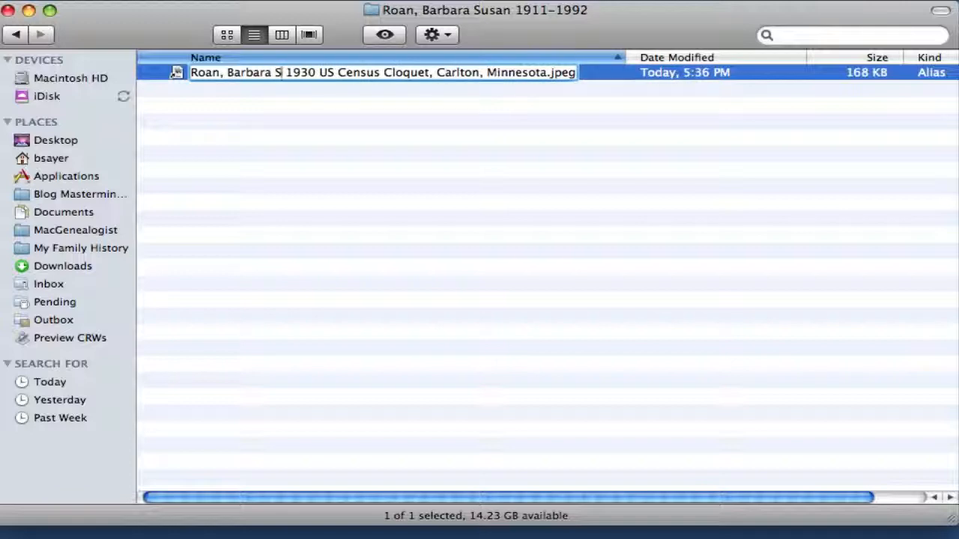
type(".")
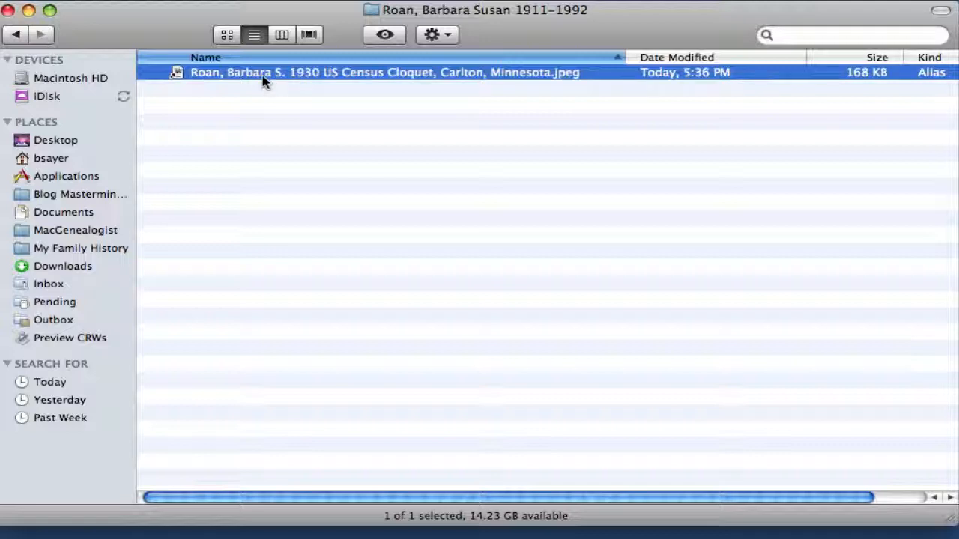
mouse_move(296, 123)
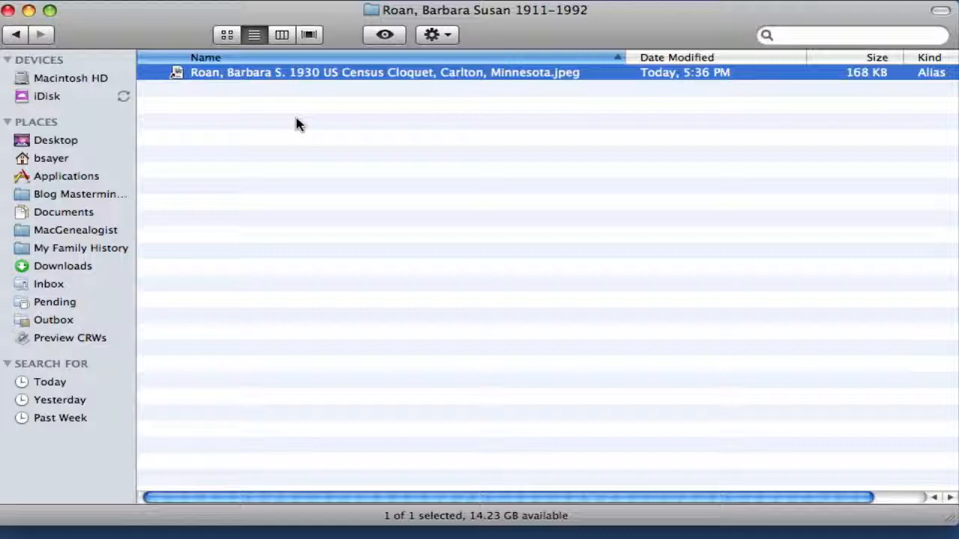
mouse_move(353, 126)
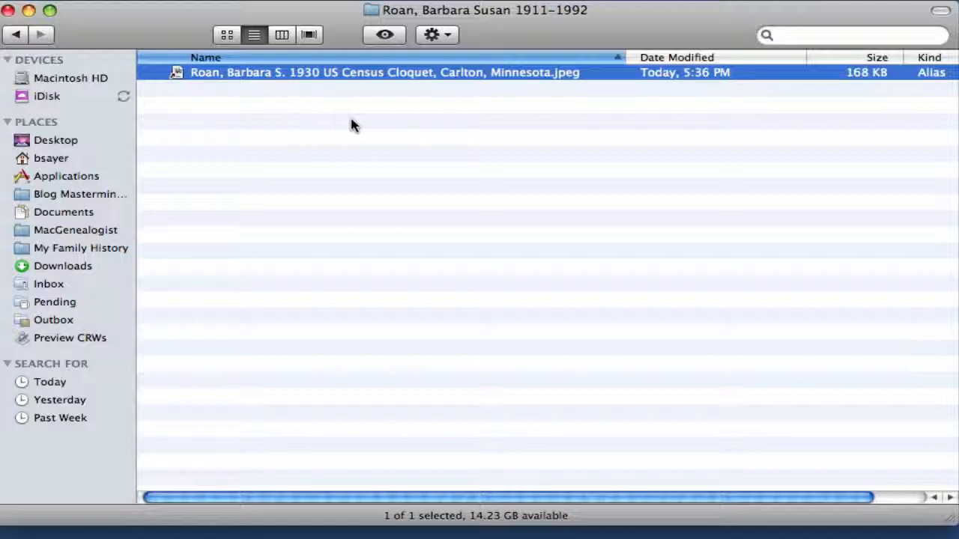
mouse_move(329, 108)
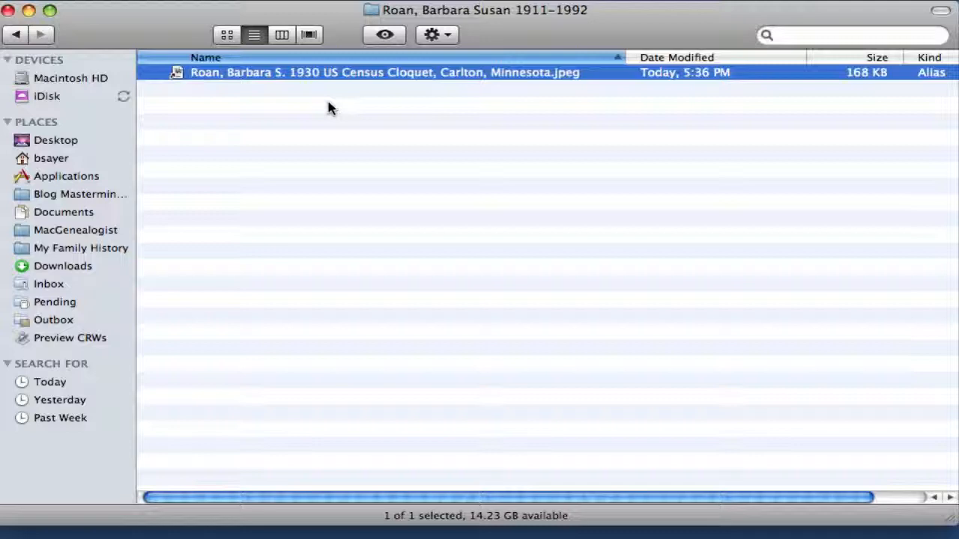
mouse_move(335, 81)
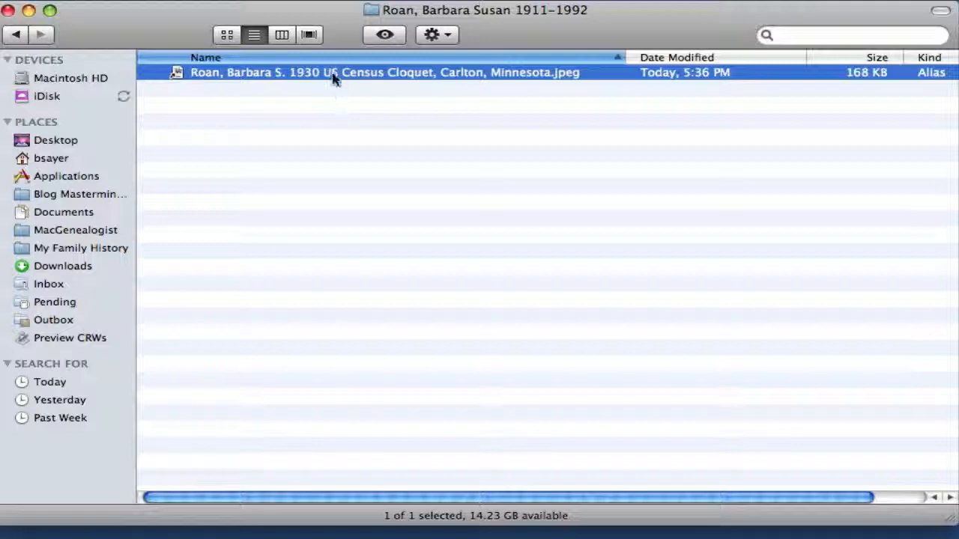
mouse_move(337, 96)
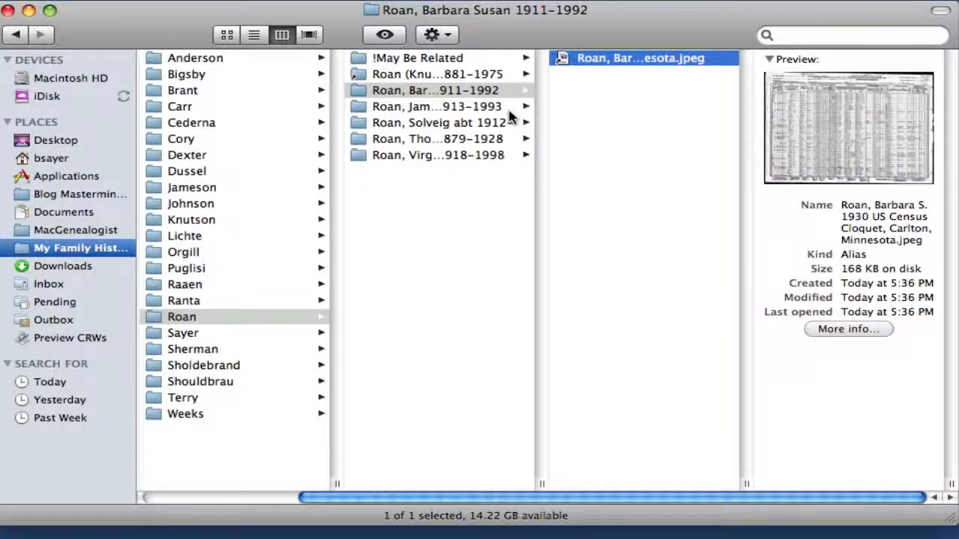
left_click(437, 105)
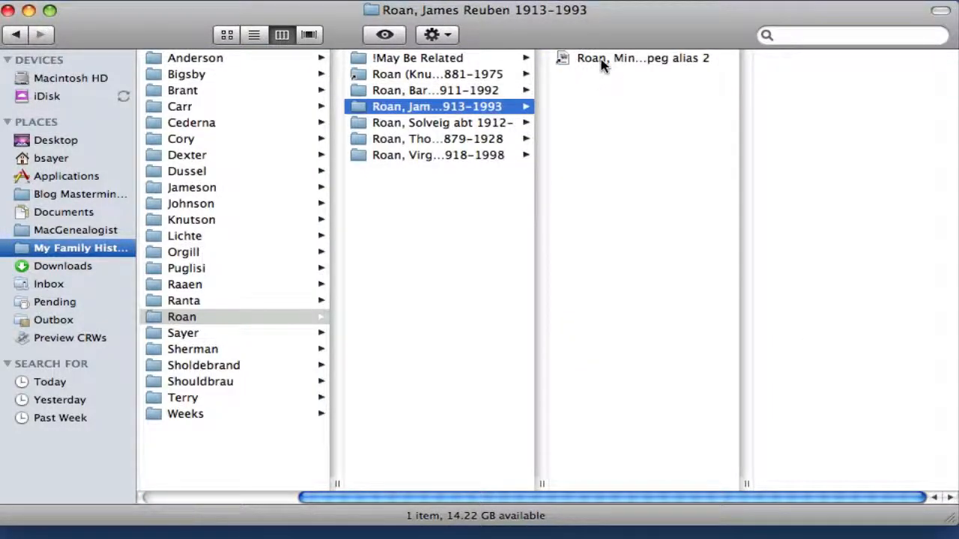
double_click(635, 58)
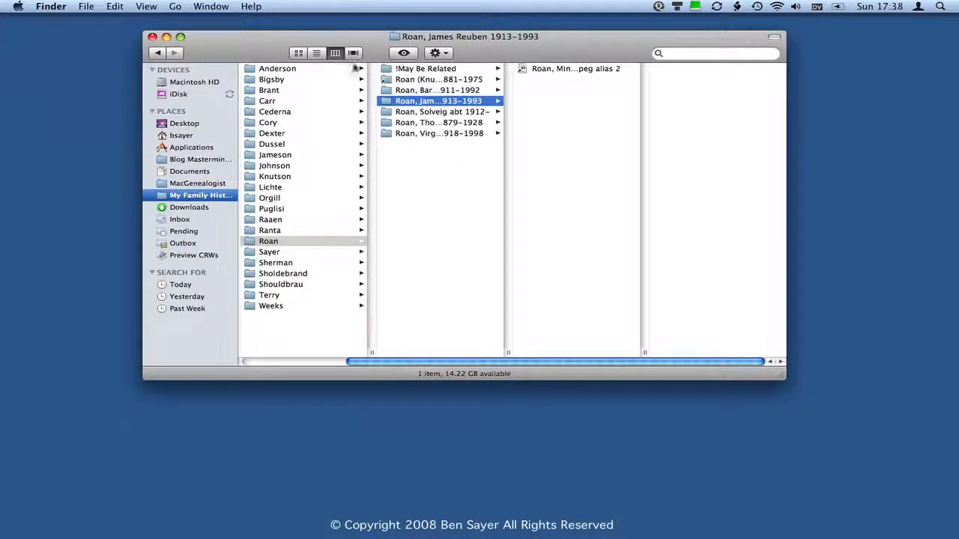
left_click(317, 53)
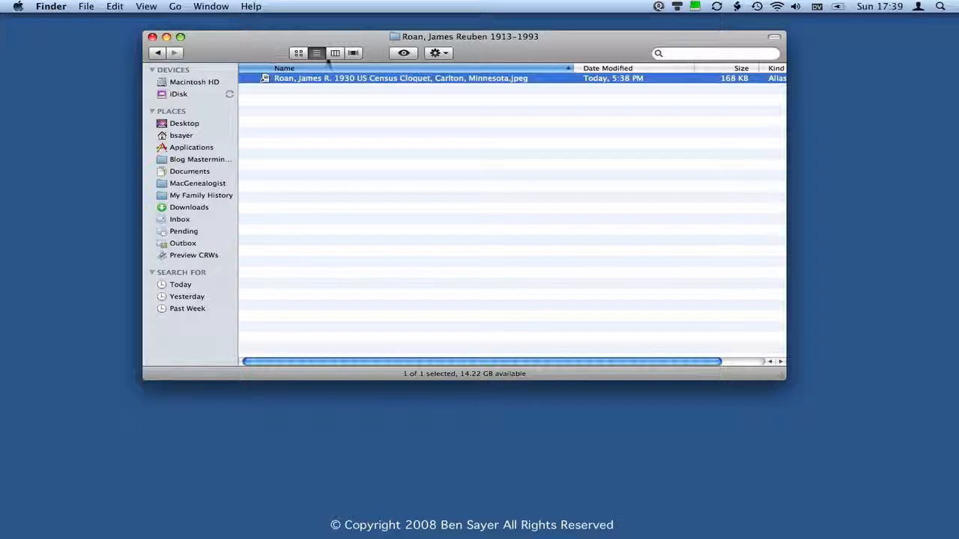
left_click(333, 52)
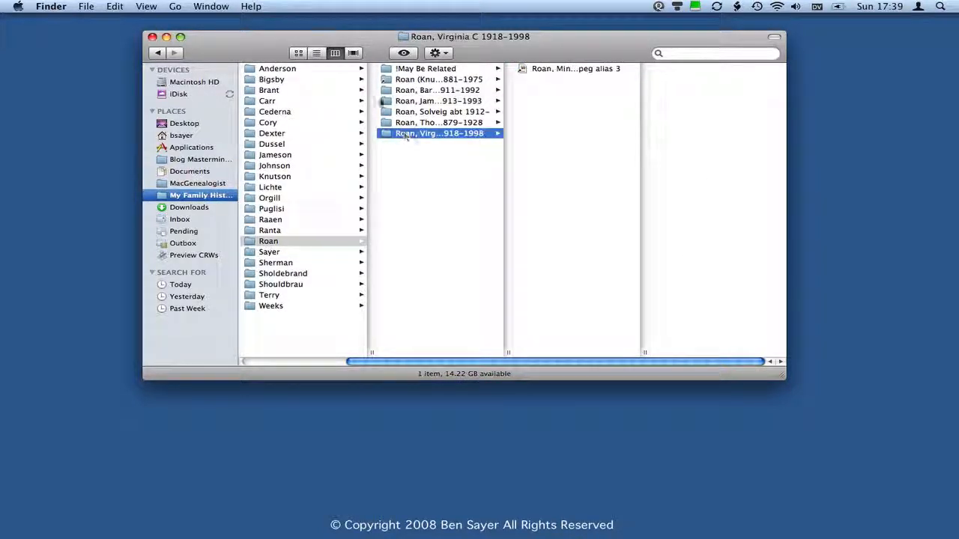
left_click(314, 52)
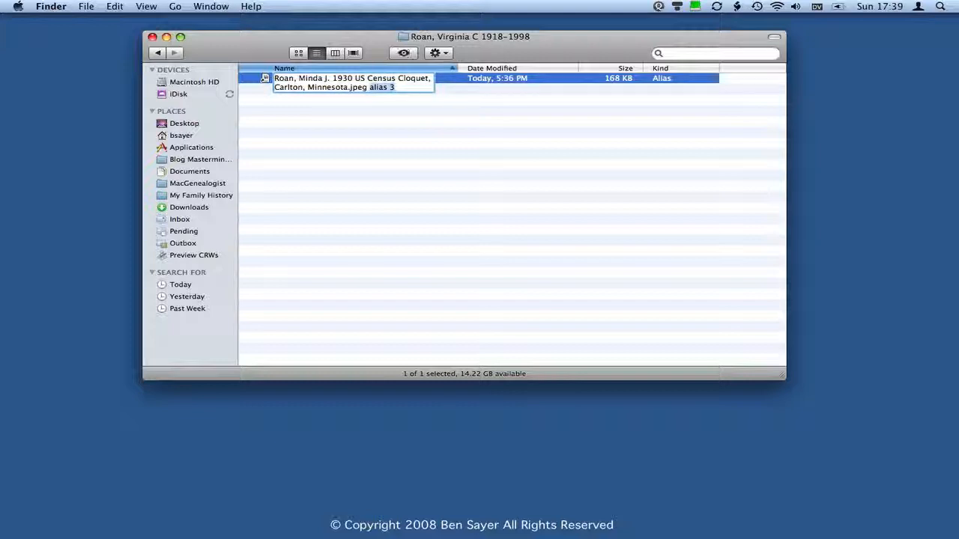
key("Backspace")
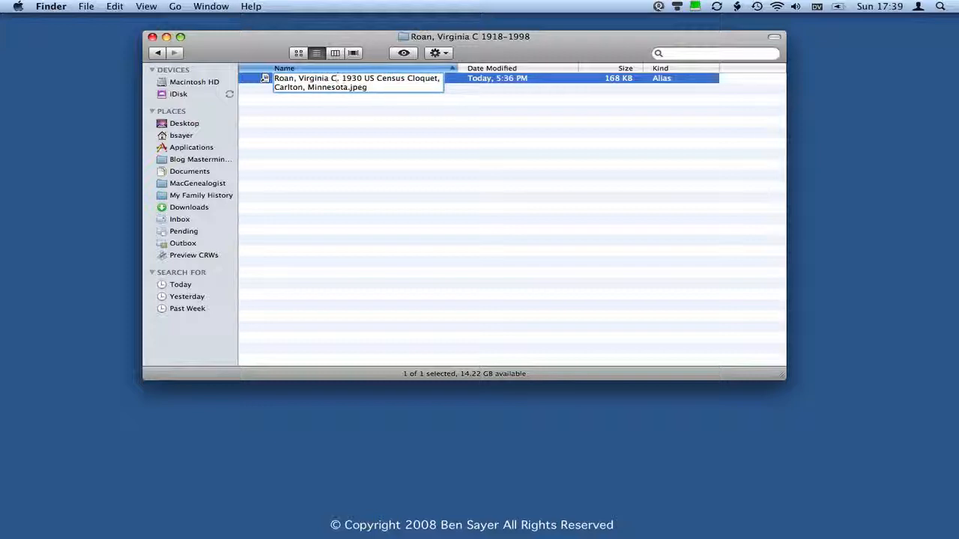
left_click(389, 114)
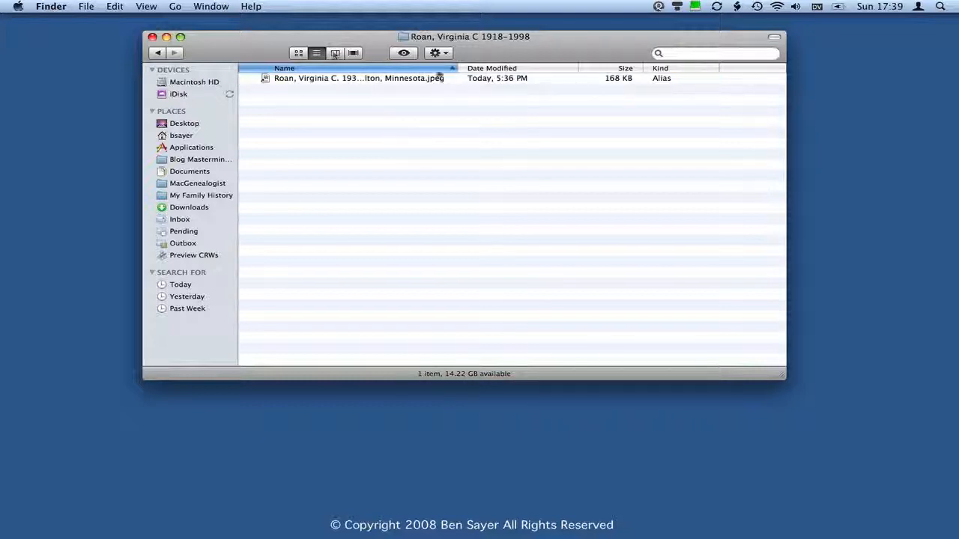
left_click_drag(452, 69, 547, 69)
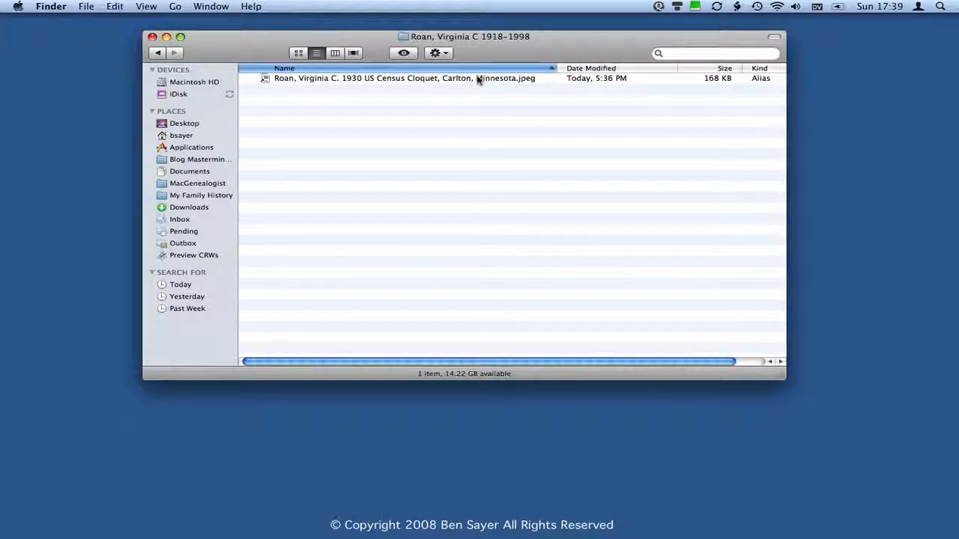
mouse_move(476, 84)
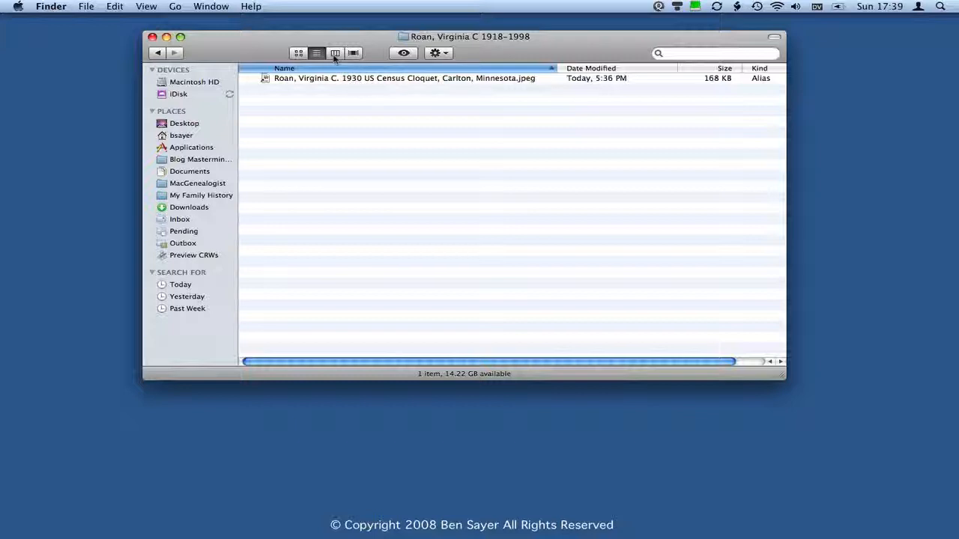
Check each child's Roan folder in Column view and open Virginia's alias to the original image in Preview
left_click(316, 52)
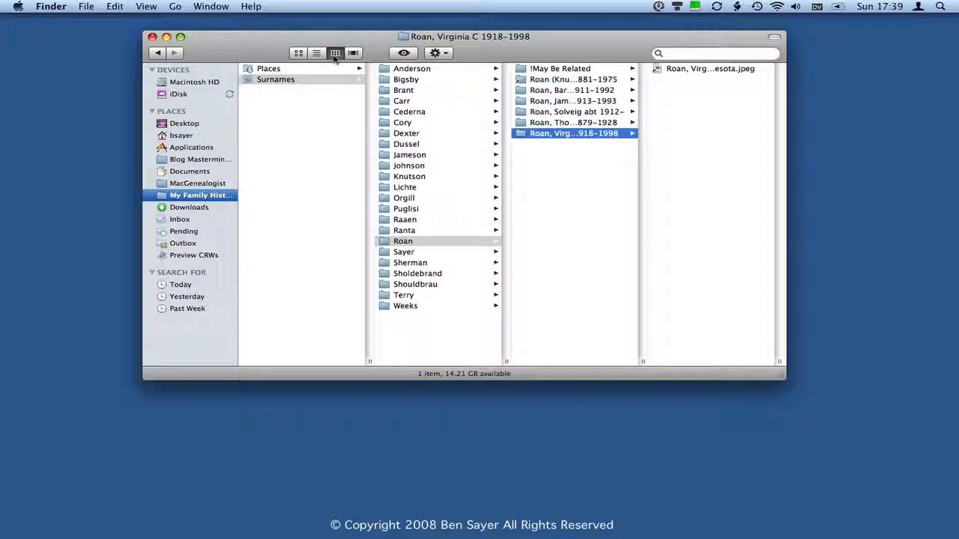
mouse_move(333, 52)
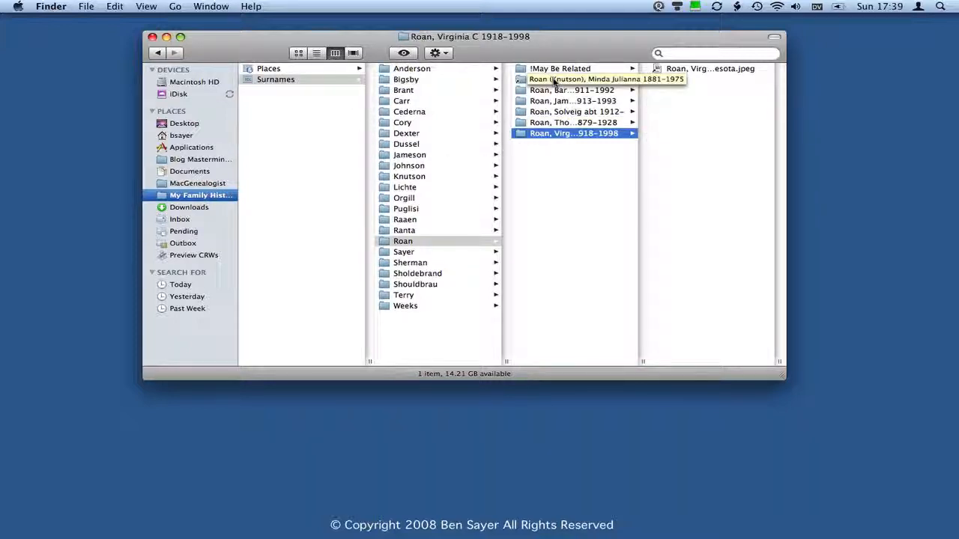
left_click(577, 78)
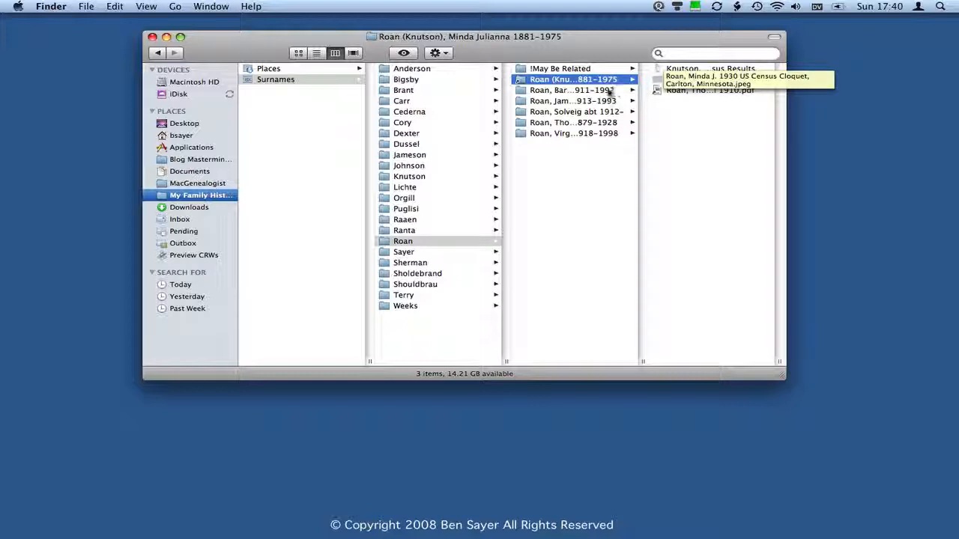
left_click(572, 90)
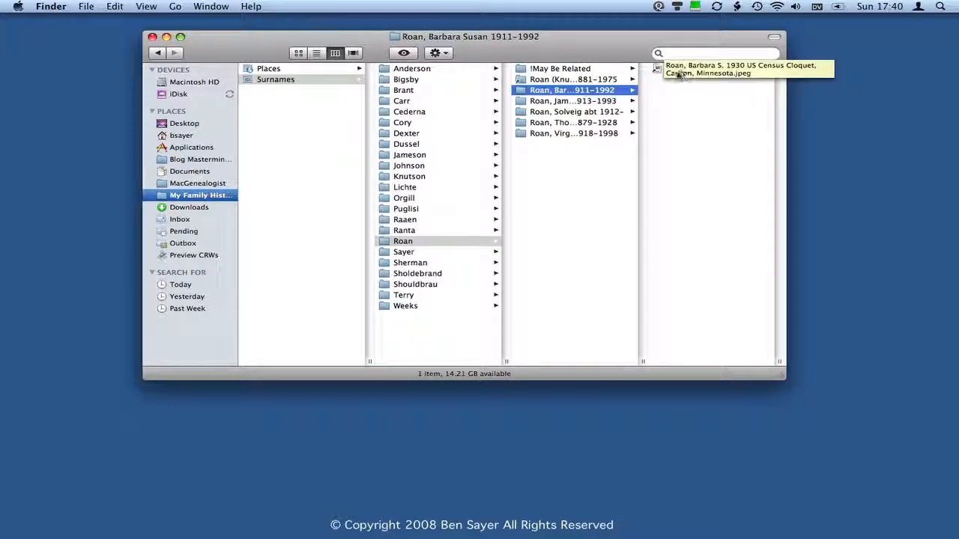
left_click(572, 100)
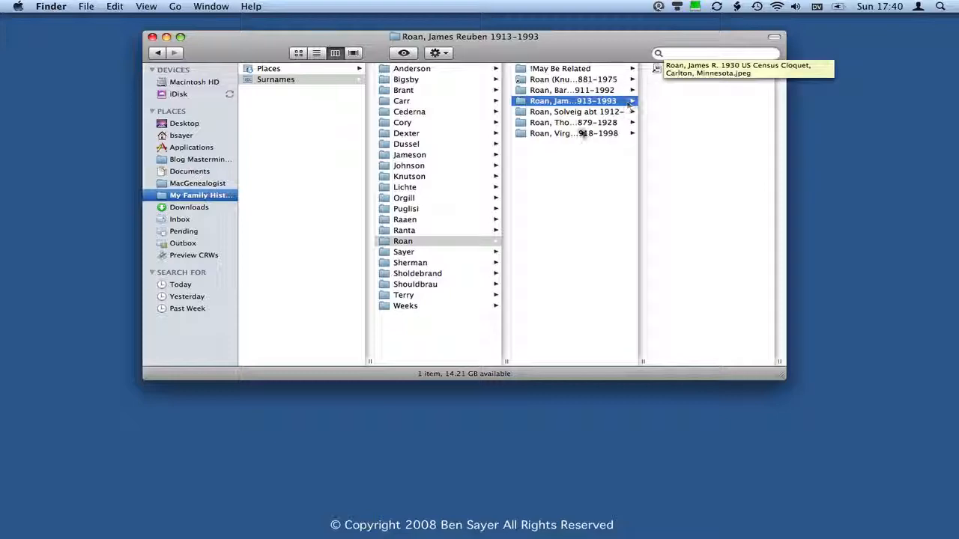
left_click(572, 132)
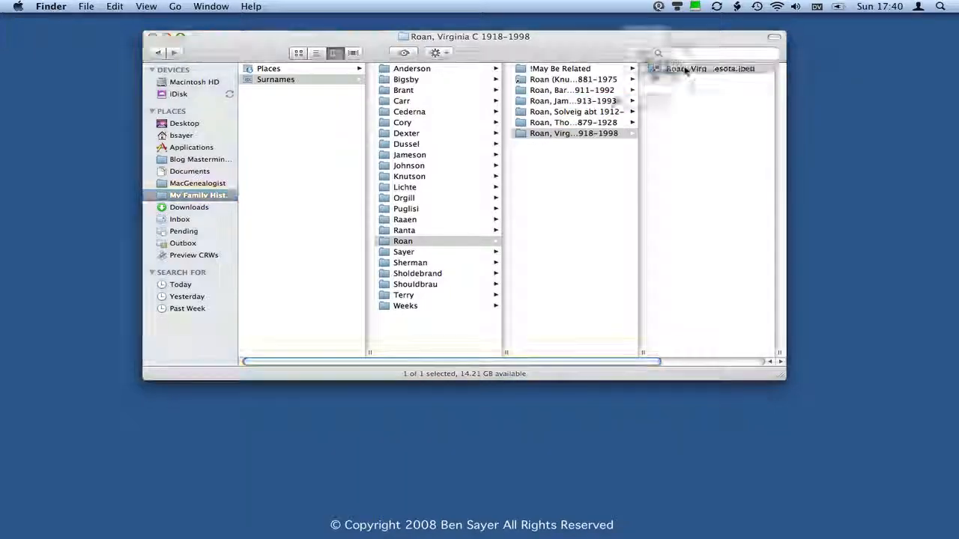
double_click(704, 69)
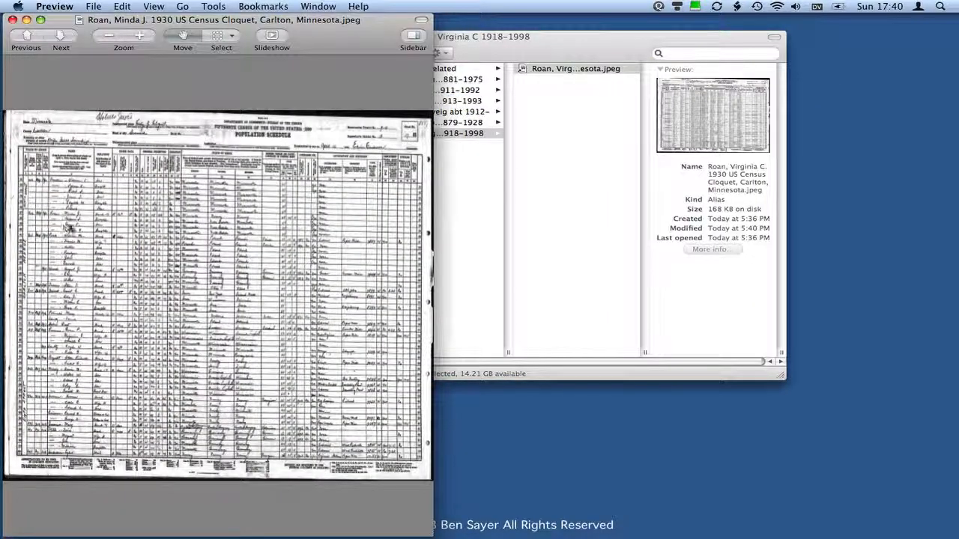